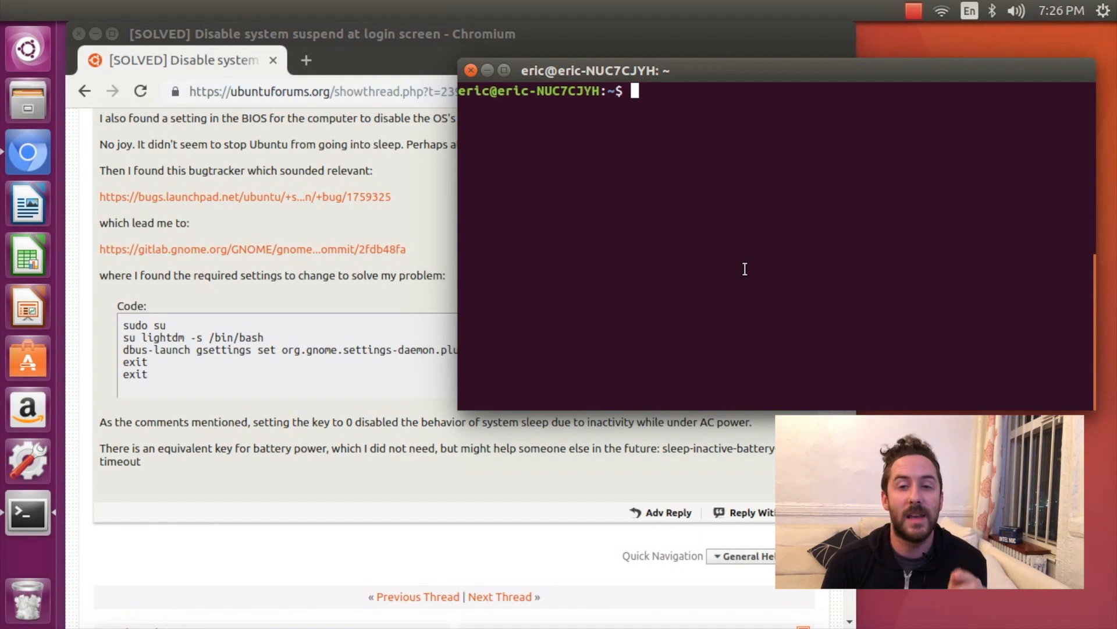
mouse_move(611, 360)
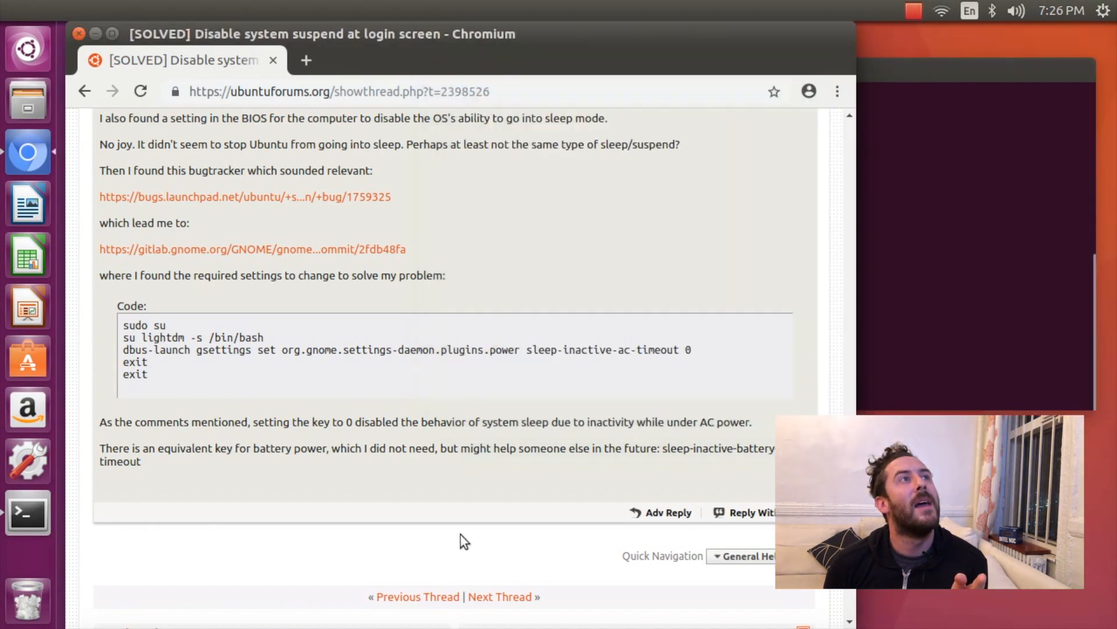
mouse_move(168, 390)
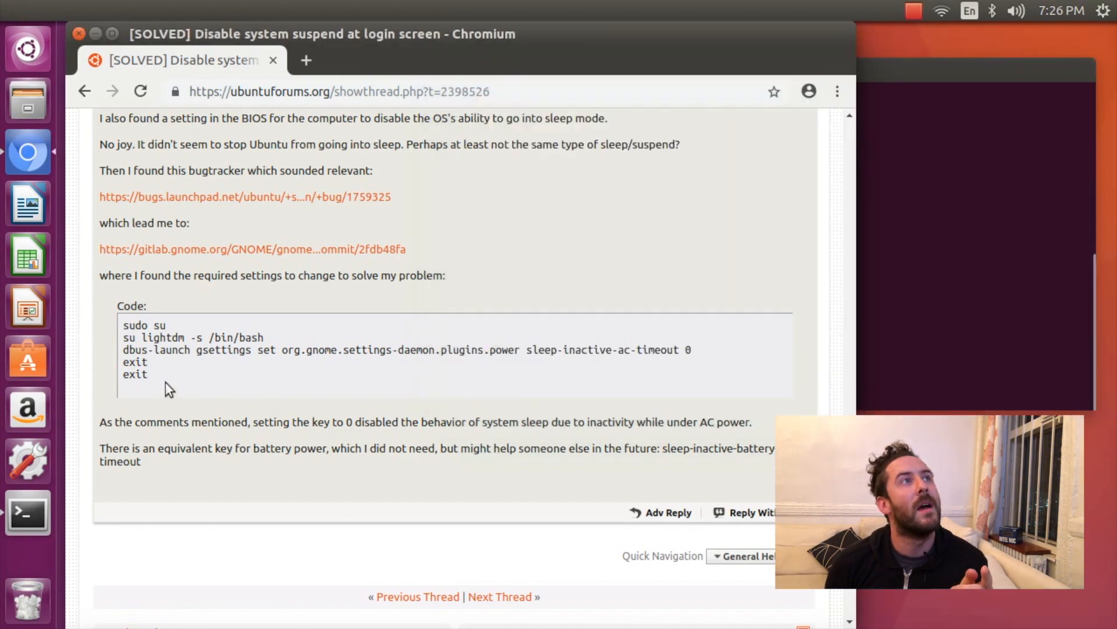
mouse_move(177, 382)
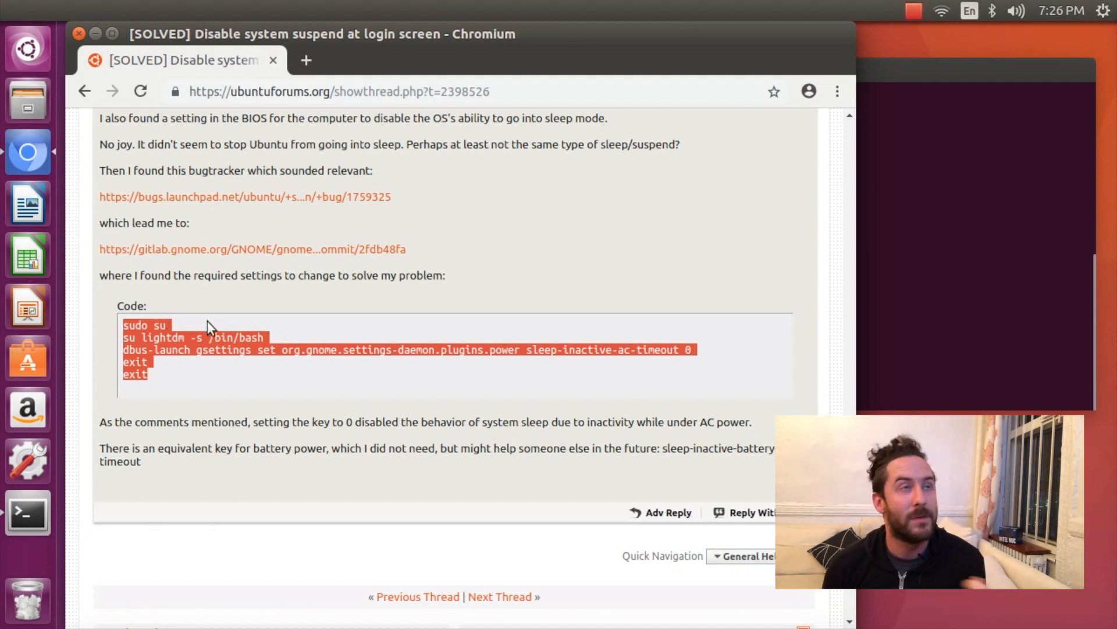
- Run sudo su for a root shell, then enter su lightdm -s /bin/bash
click(207, 328)
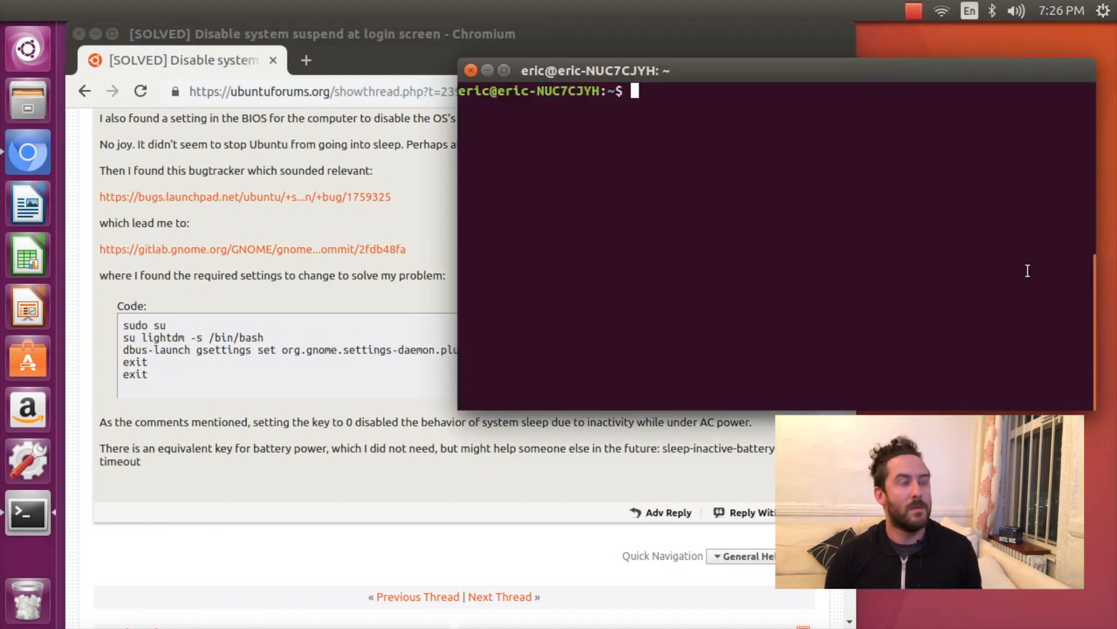
text(sudo)
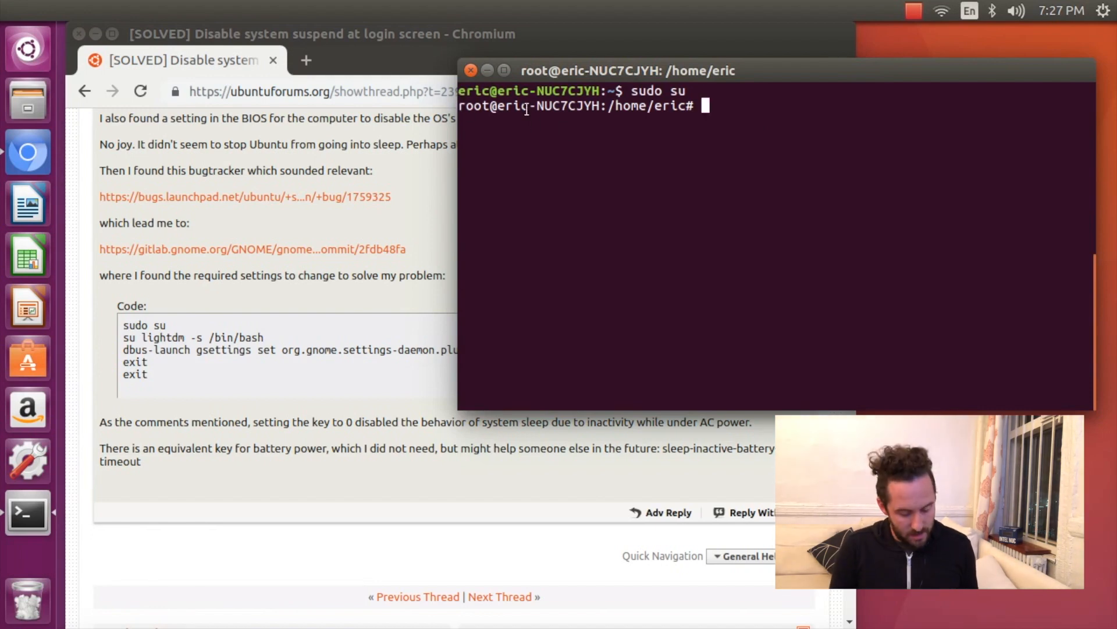
text(su light)
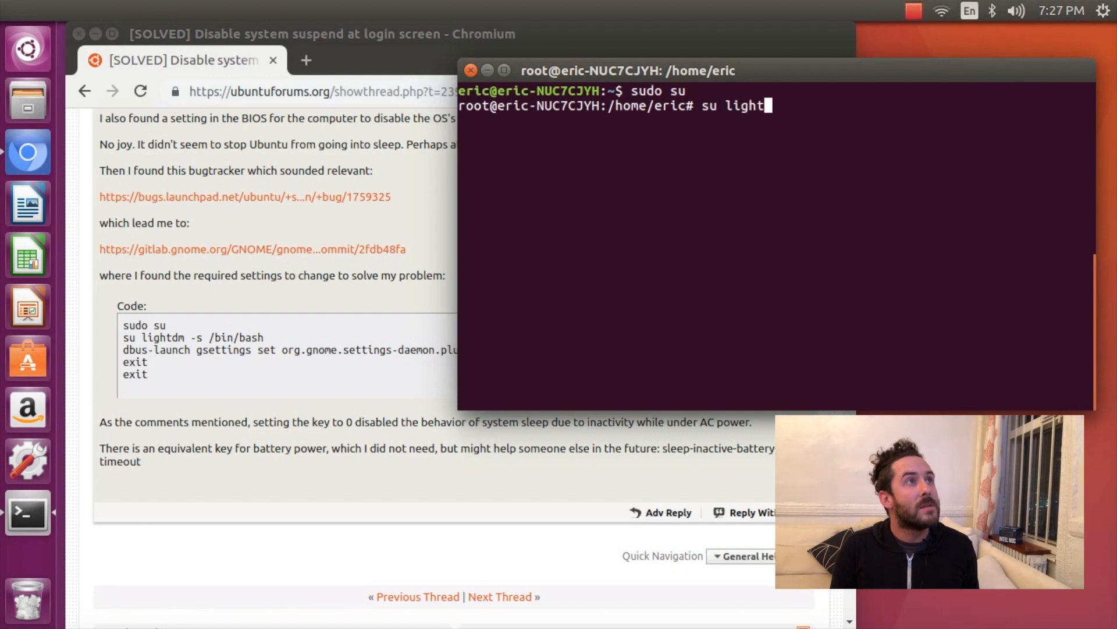
text(dm)
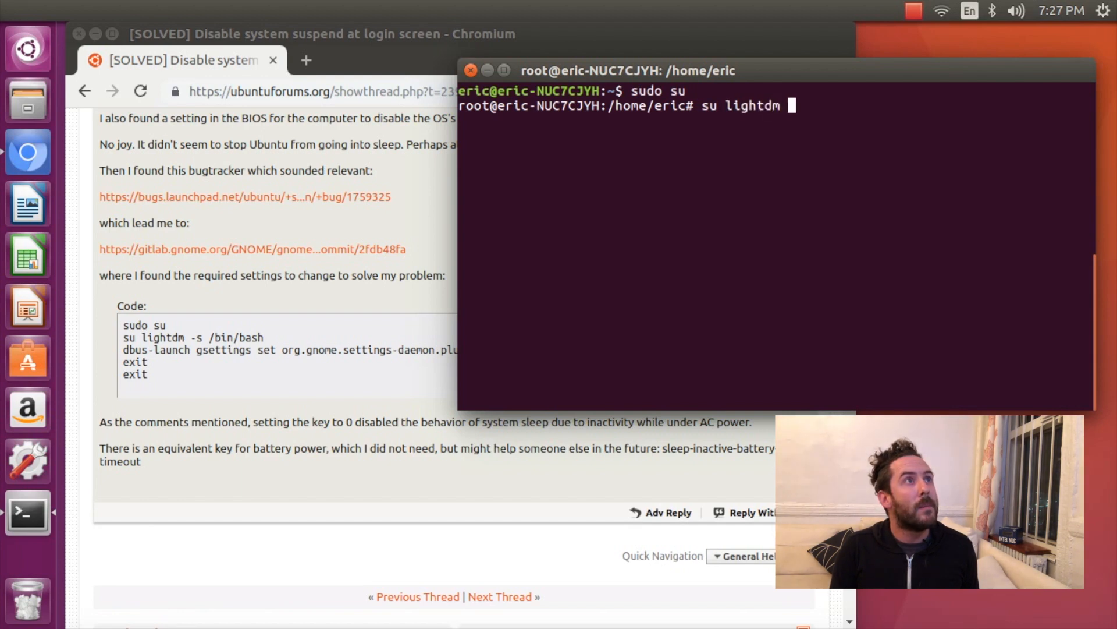
text(-s /)
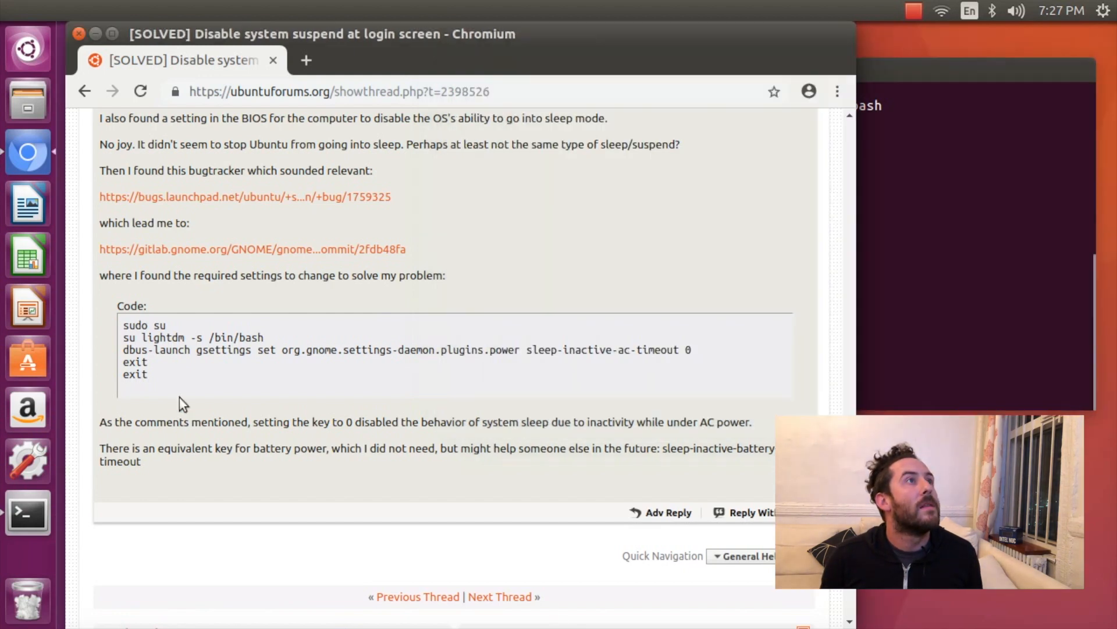
- Select the forum's dbus-launch gsettings command setting sleep-inactive-ac-timeout to 0
double_click(150, 349)
text(e)
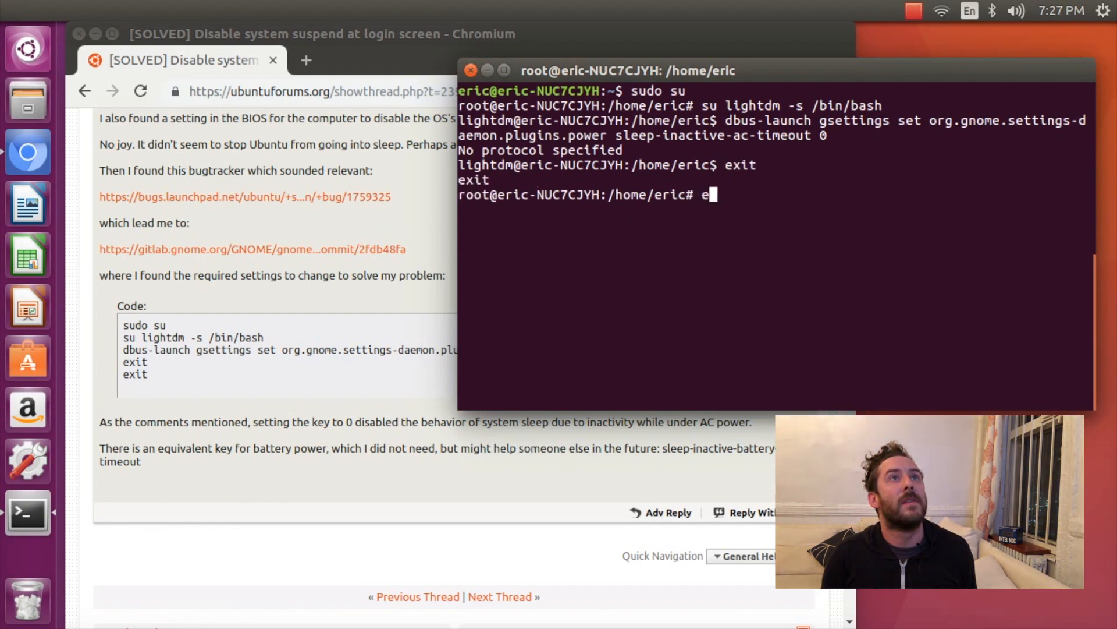
- Run exit to leave the root shell and return to the regular user prompt
text(xit)
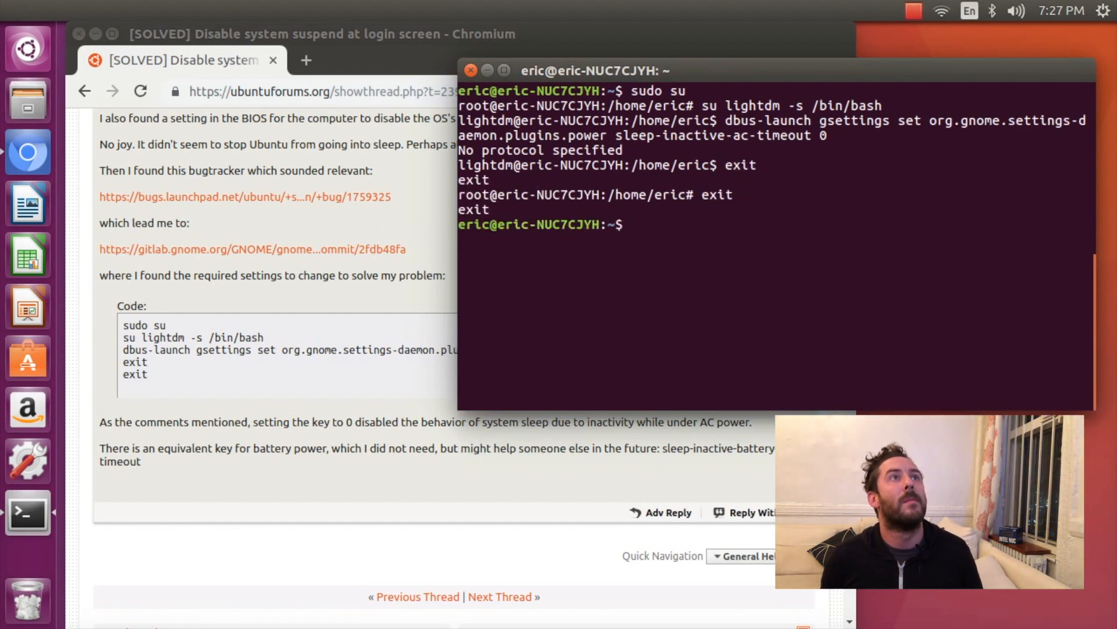
double_click(477, 223)
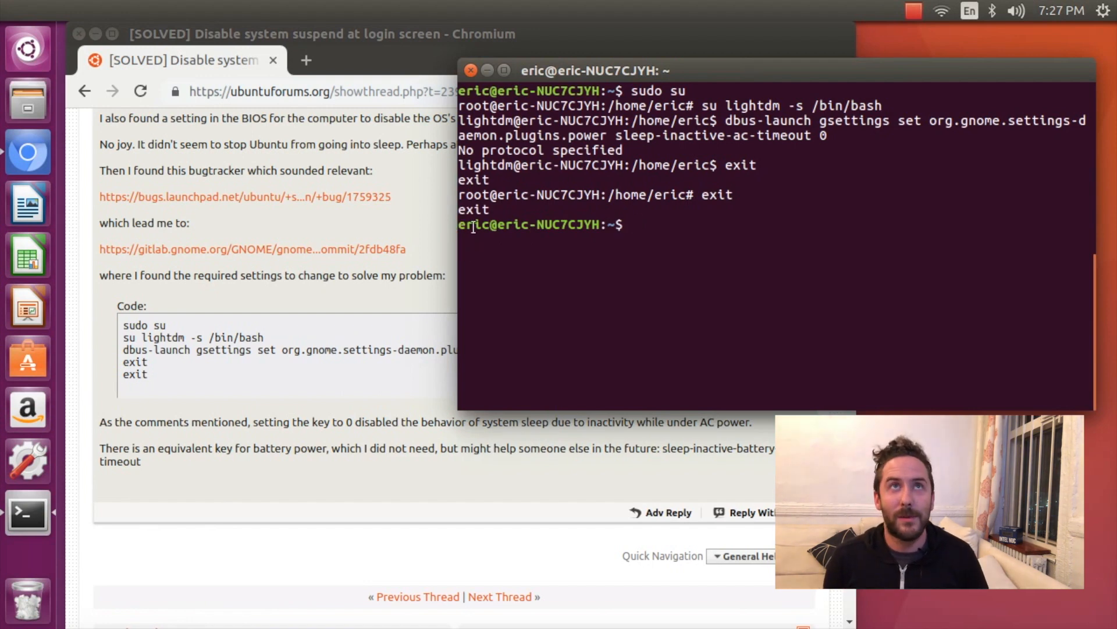
mouse_move(399, 332)
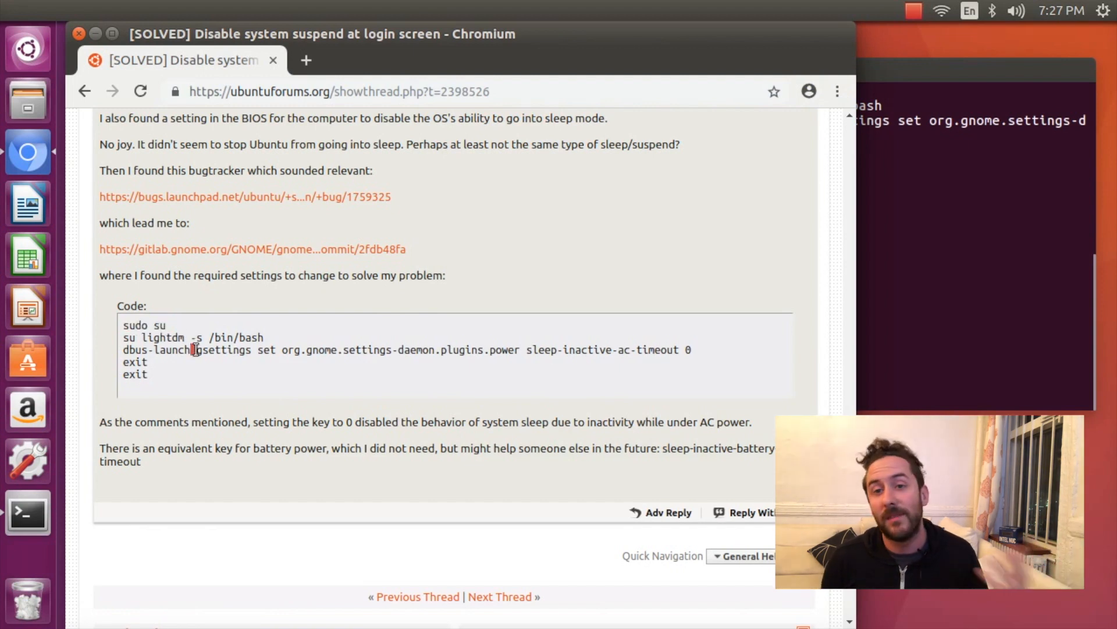
- Select the whole dbus-launch gsettings sleep-inactive-ac-timeout line in the forum code
triple_click(410, 349)
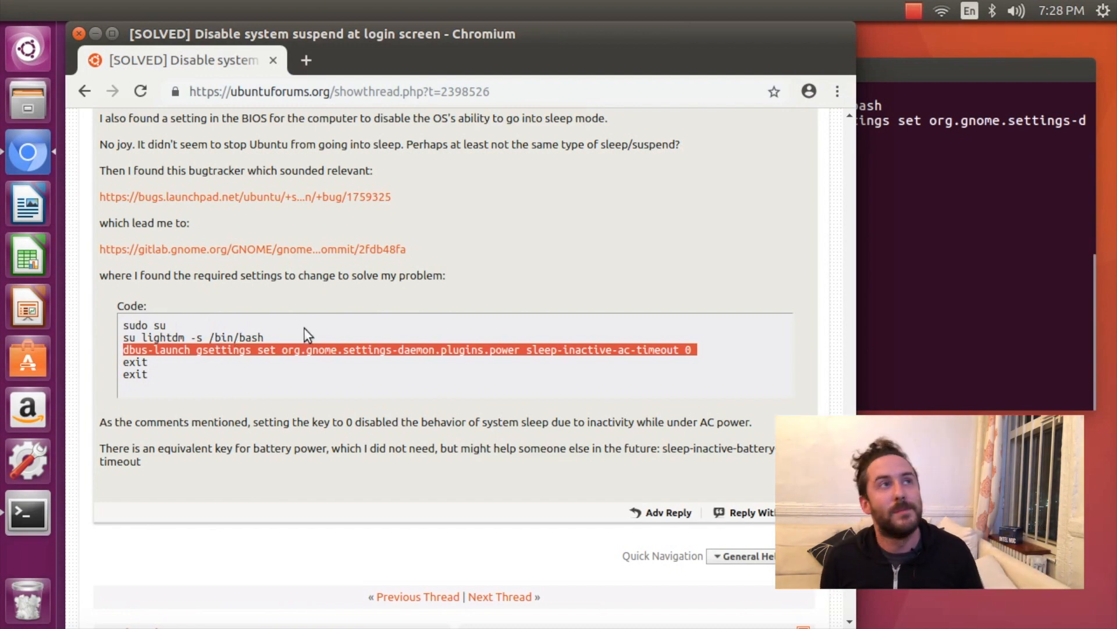
mouse_move(355, 350)
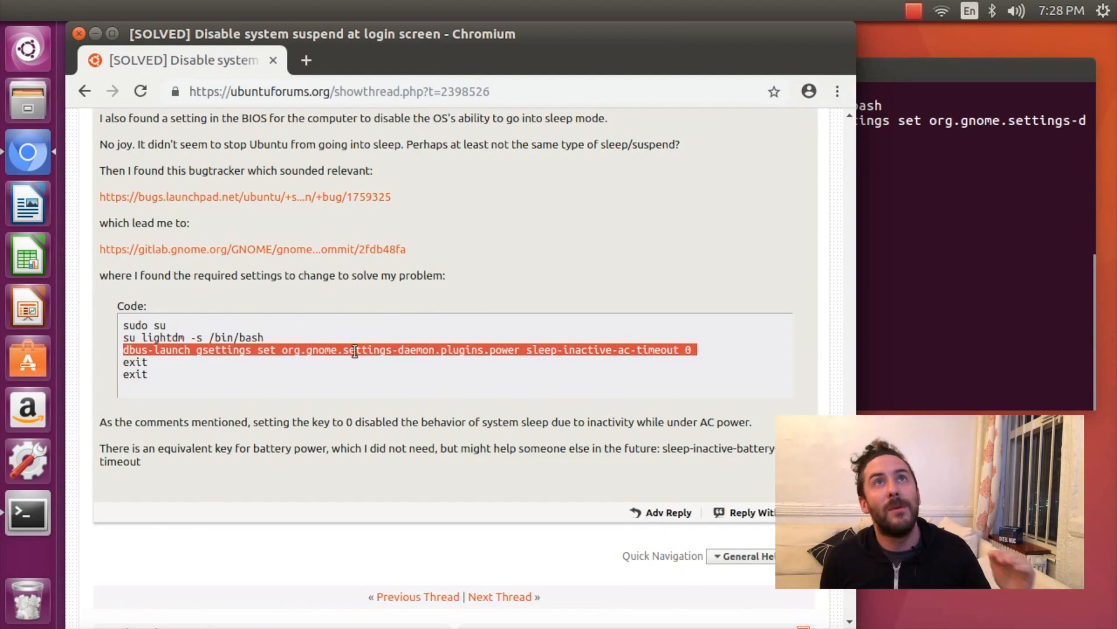